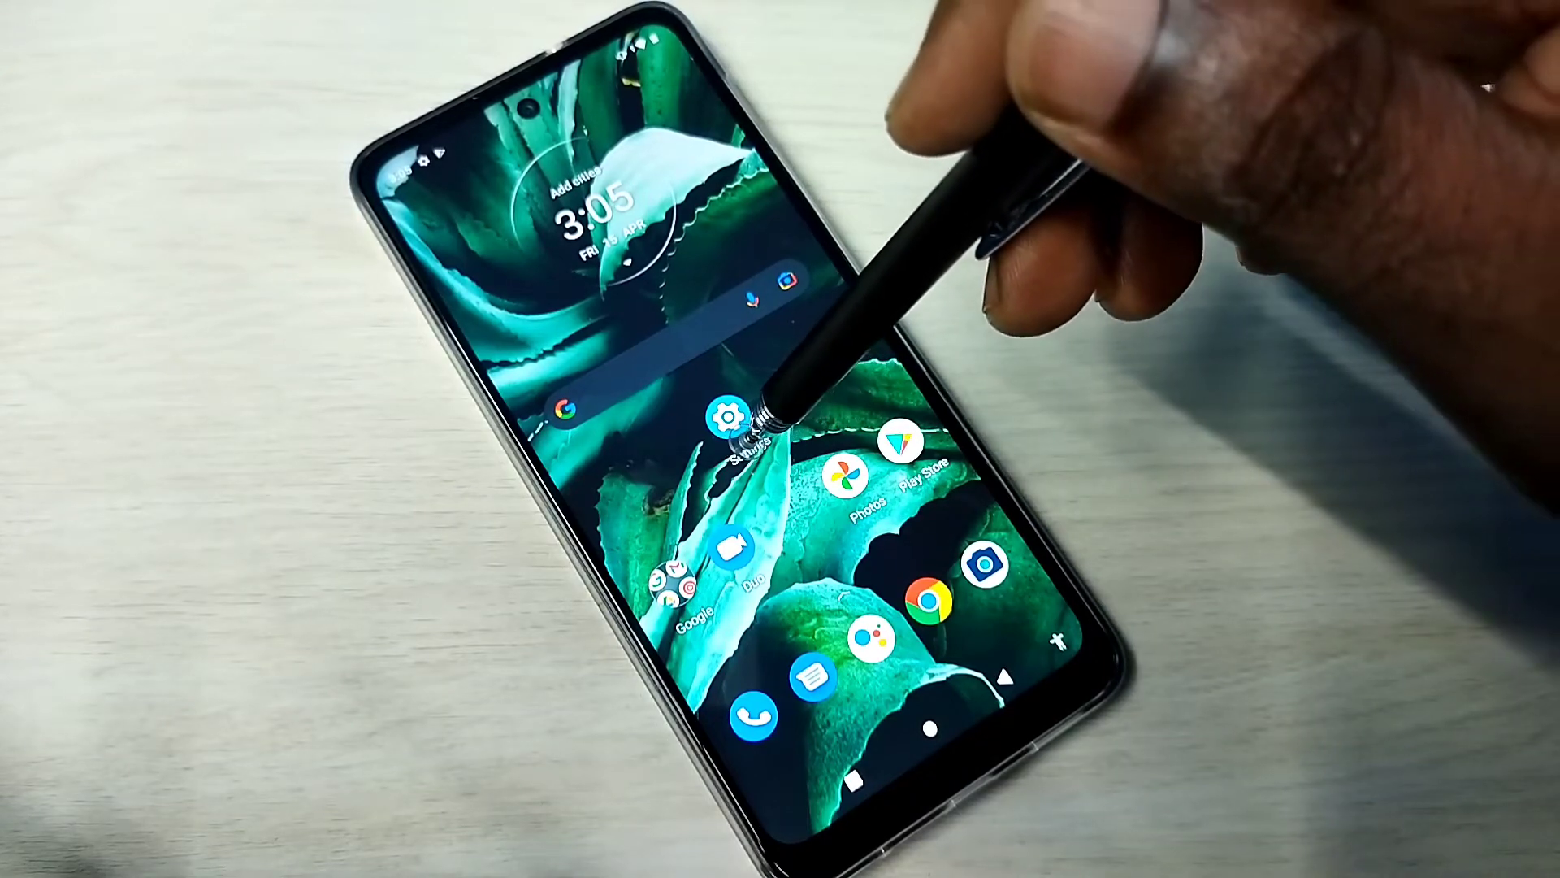
Go into Settings and reach the About phone page near the bottom of the list
left_click(724, 418)
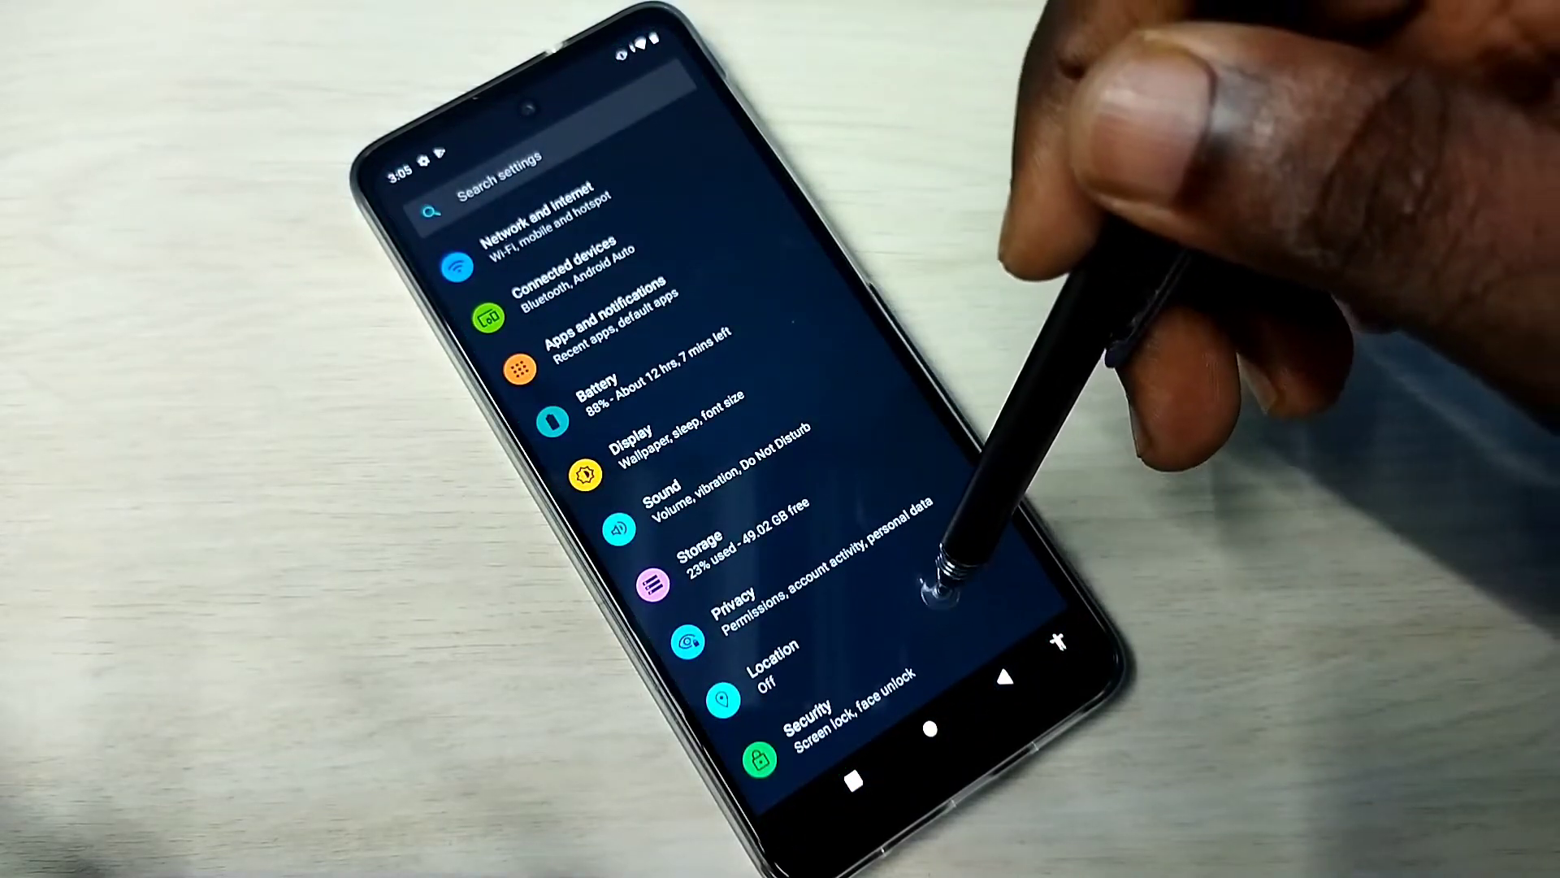
scroll("down", 3)
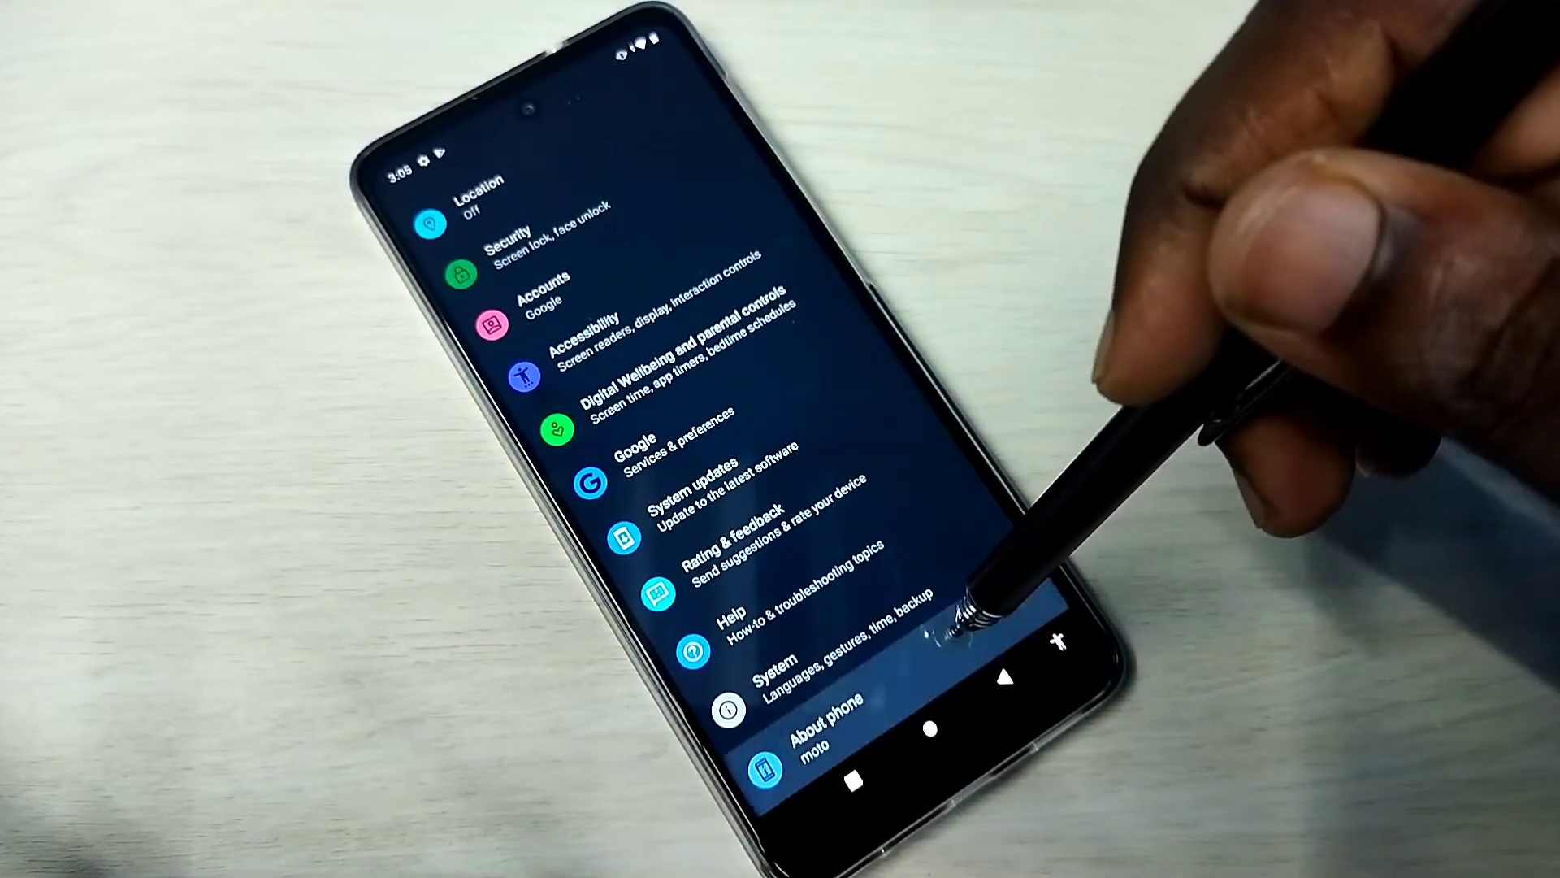
left_click(797, 726)
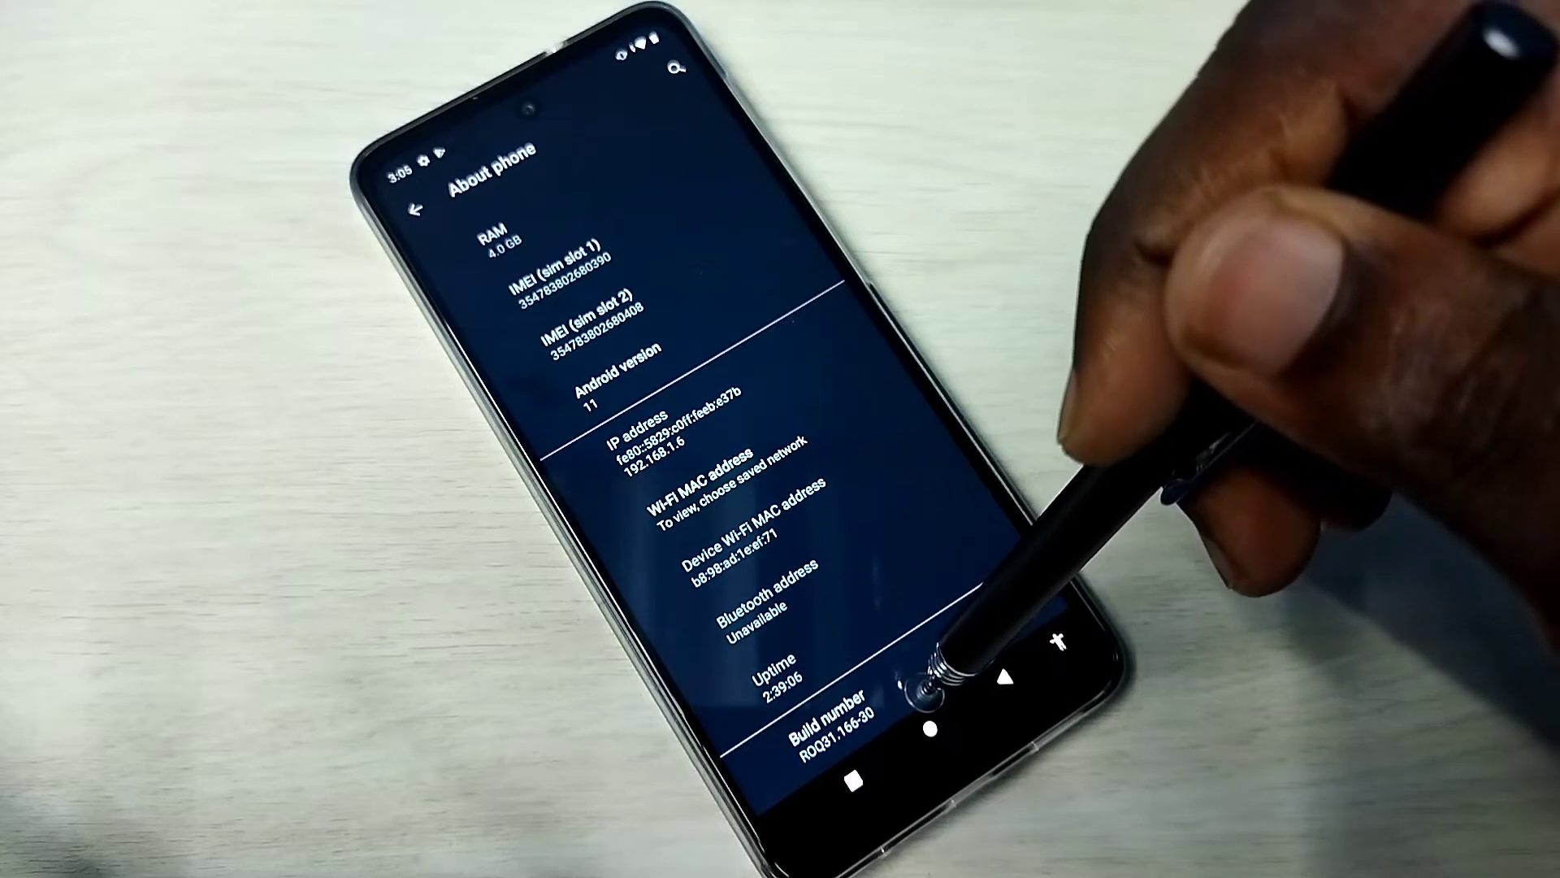
Tap Build number repeatedly until the 'You are now a developer!' toast confirms developer mode
left_click(834, 725)
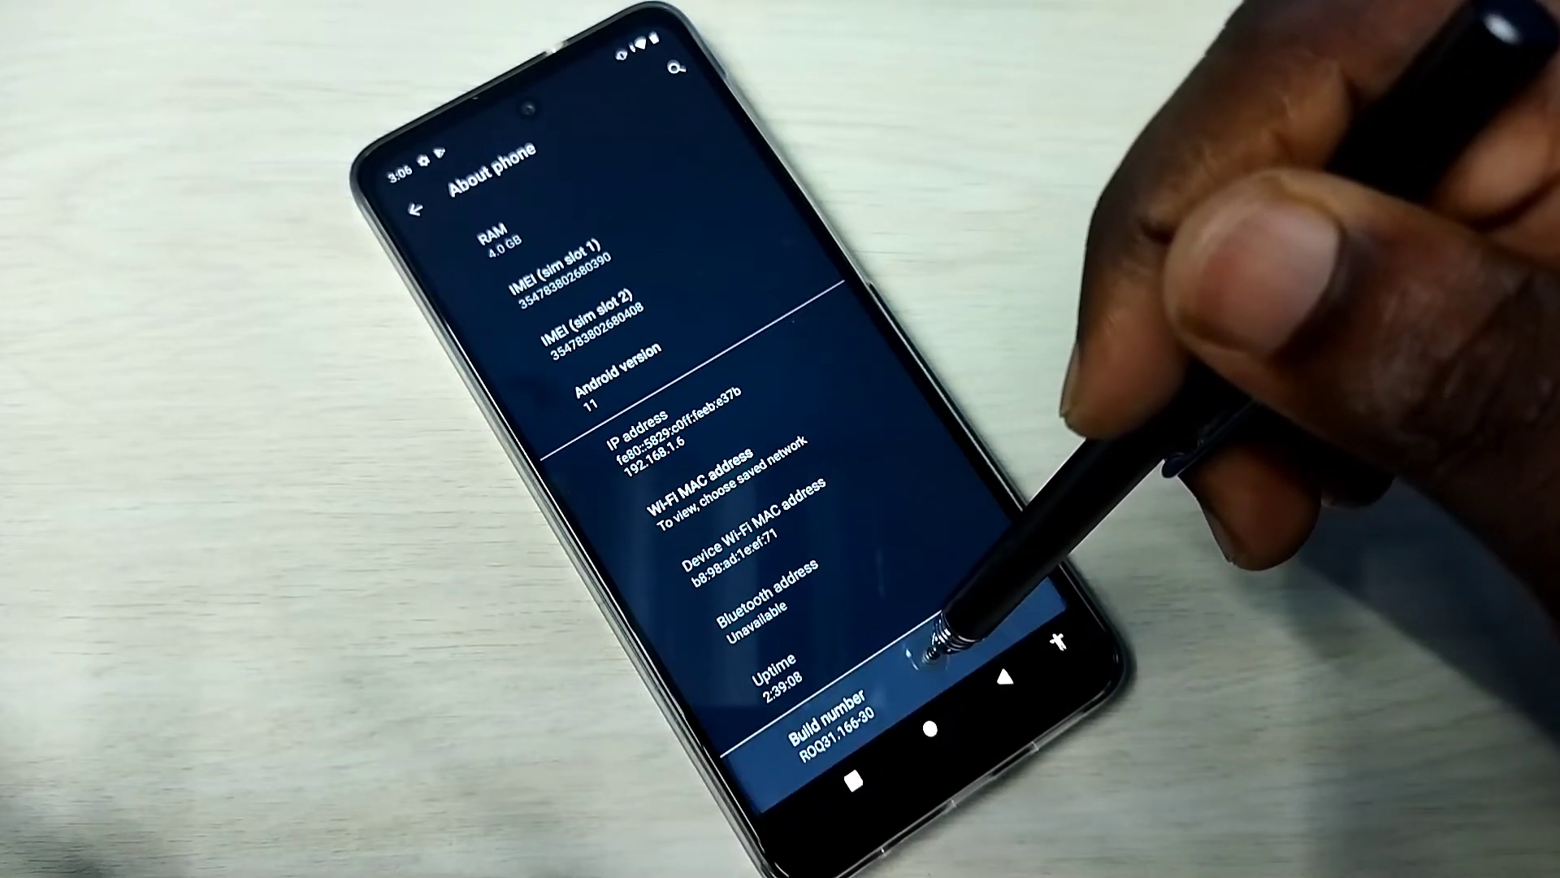
left_click(826, 712)
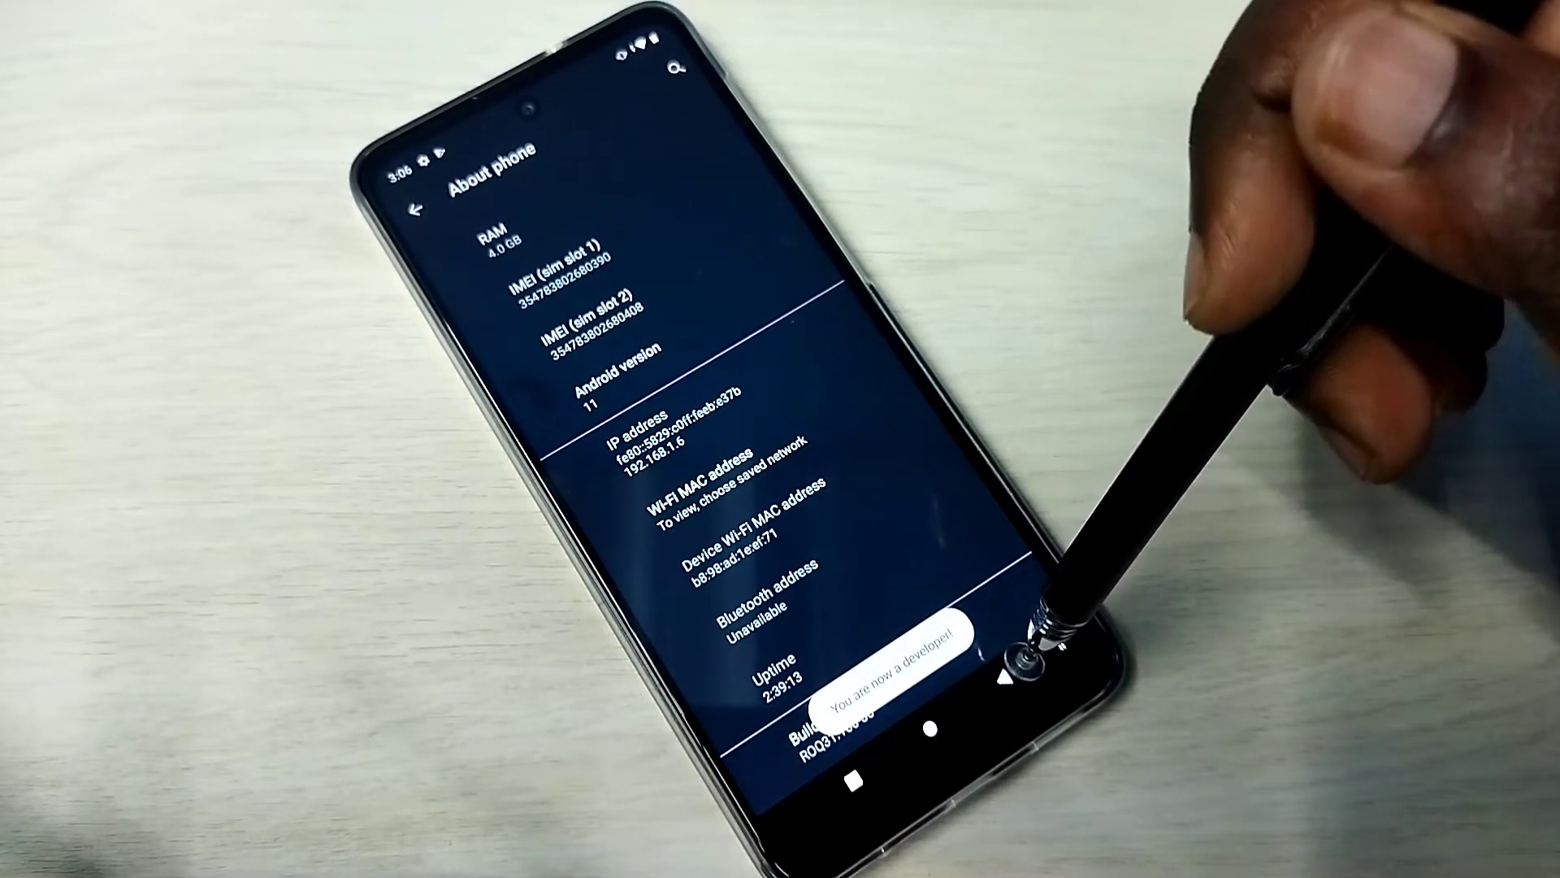
In Developer options toggle USB debugging under Debugging, switch developer options off, and return to System
left_click(418, 205)
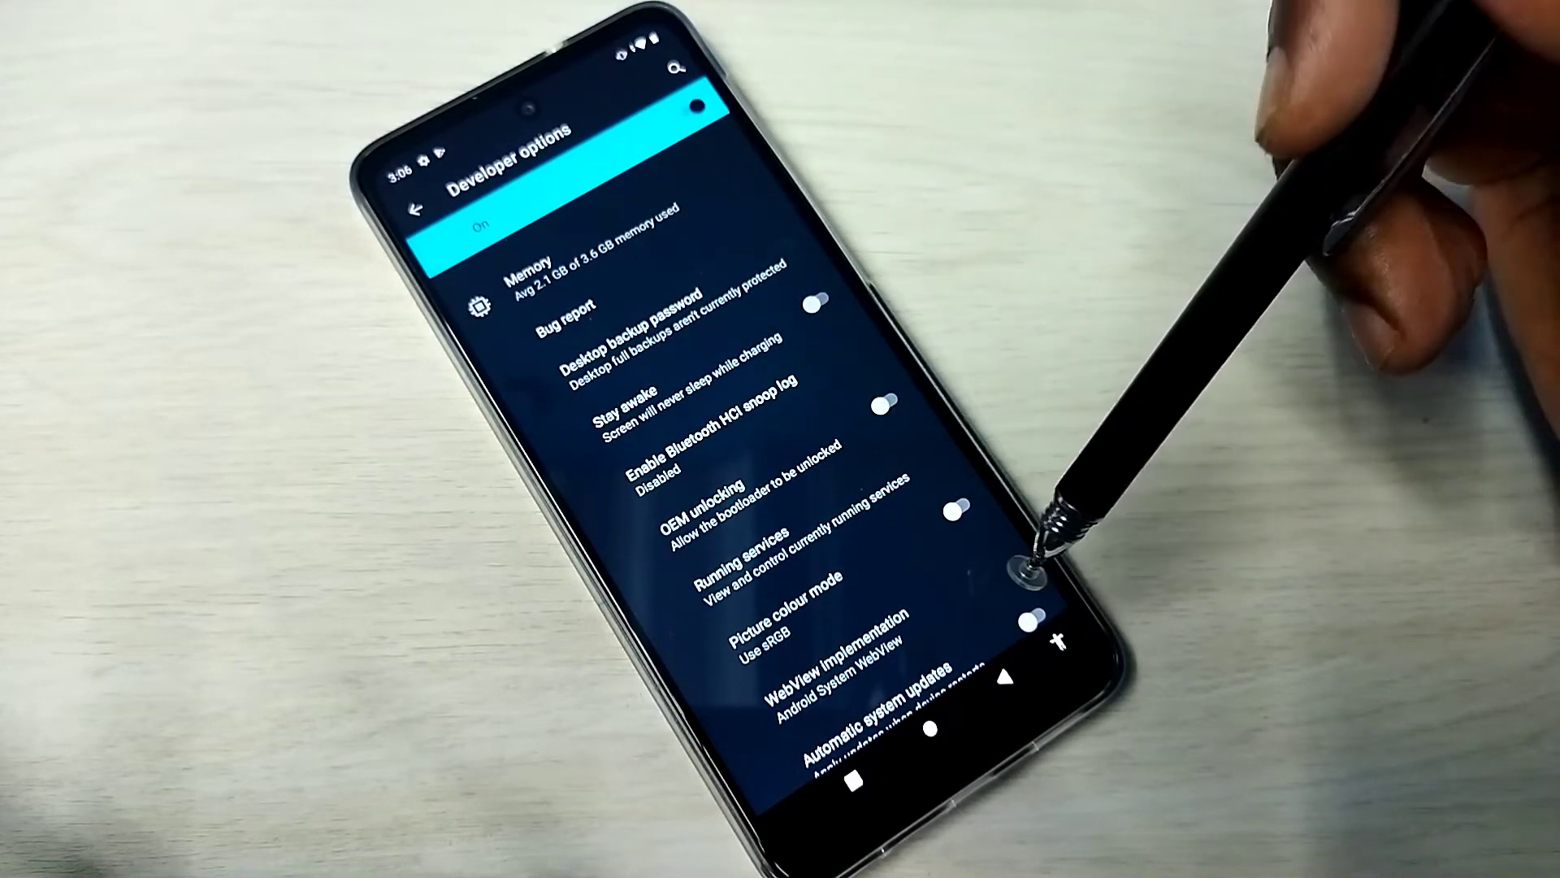
scroll("down", 3)
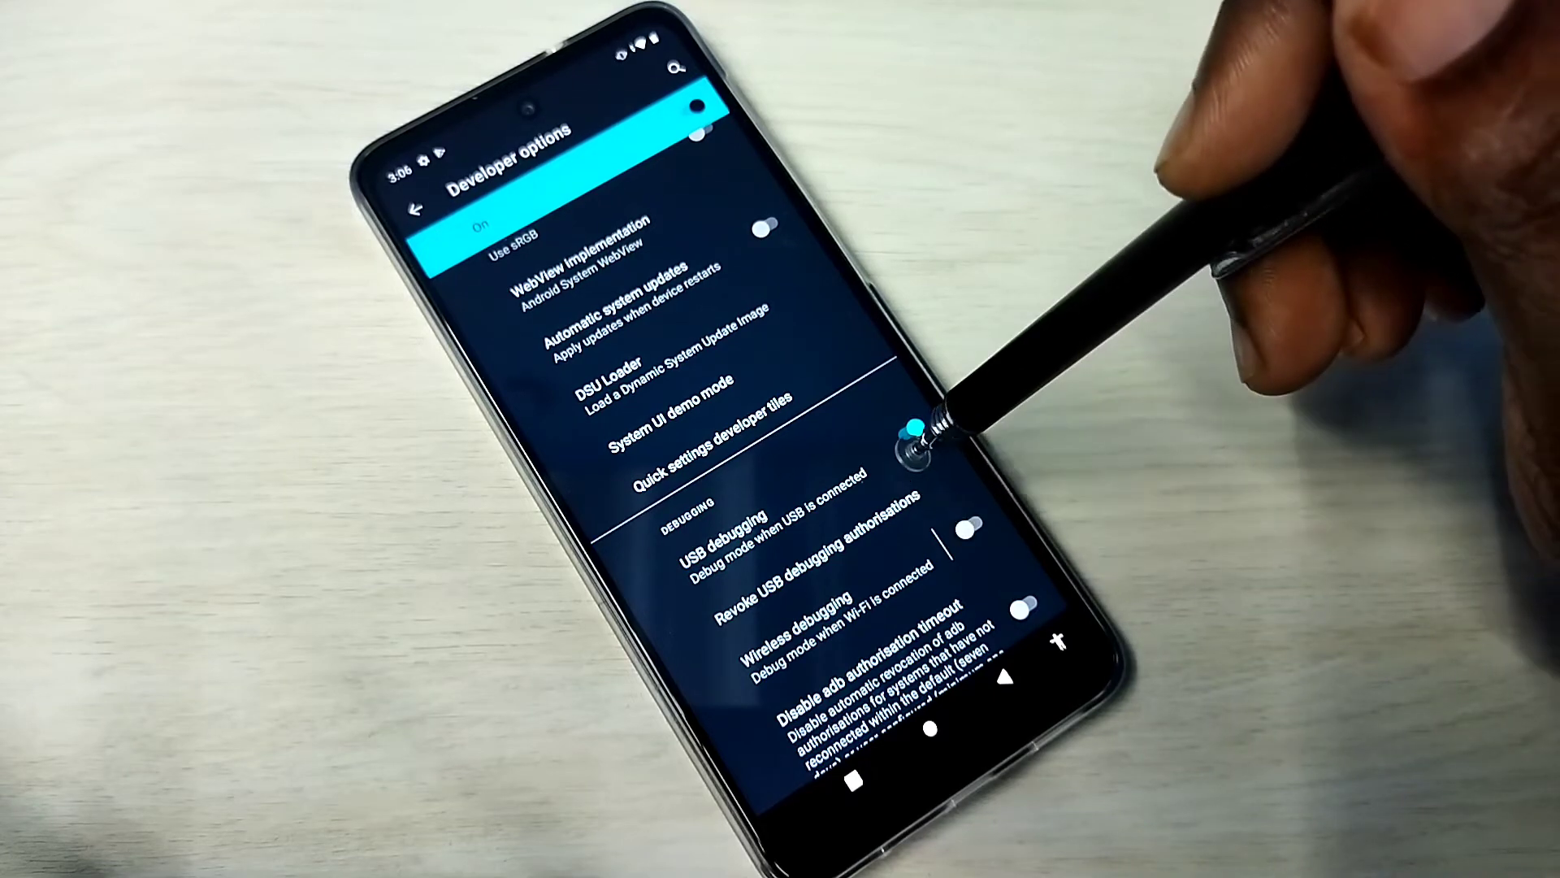
left_click(906, 432)
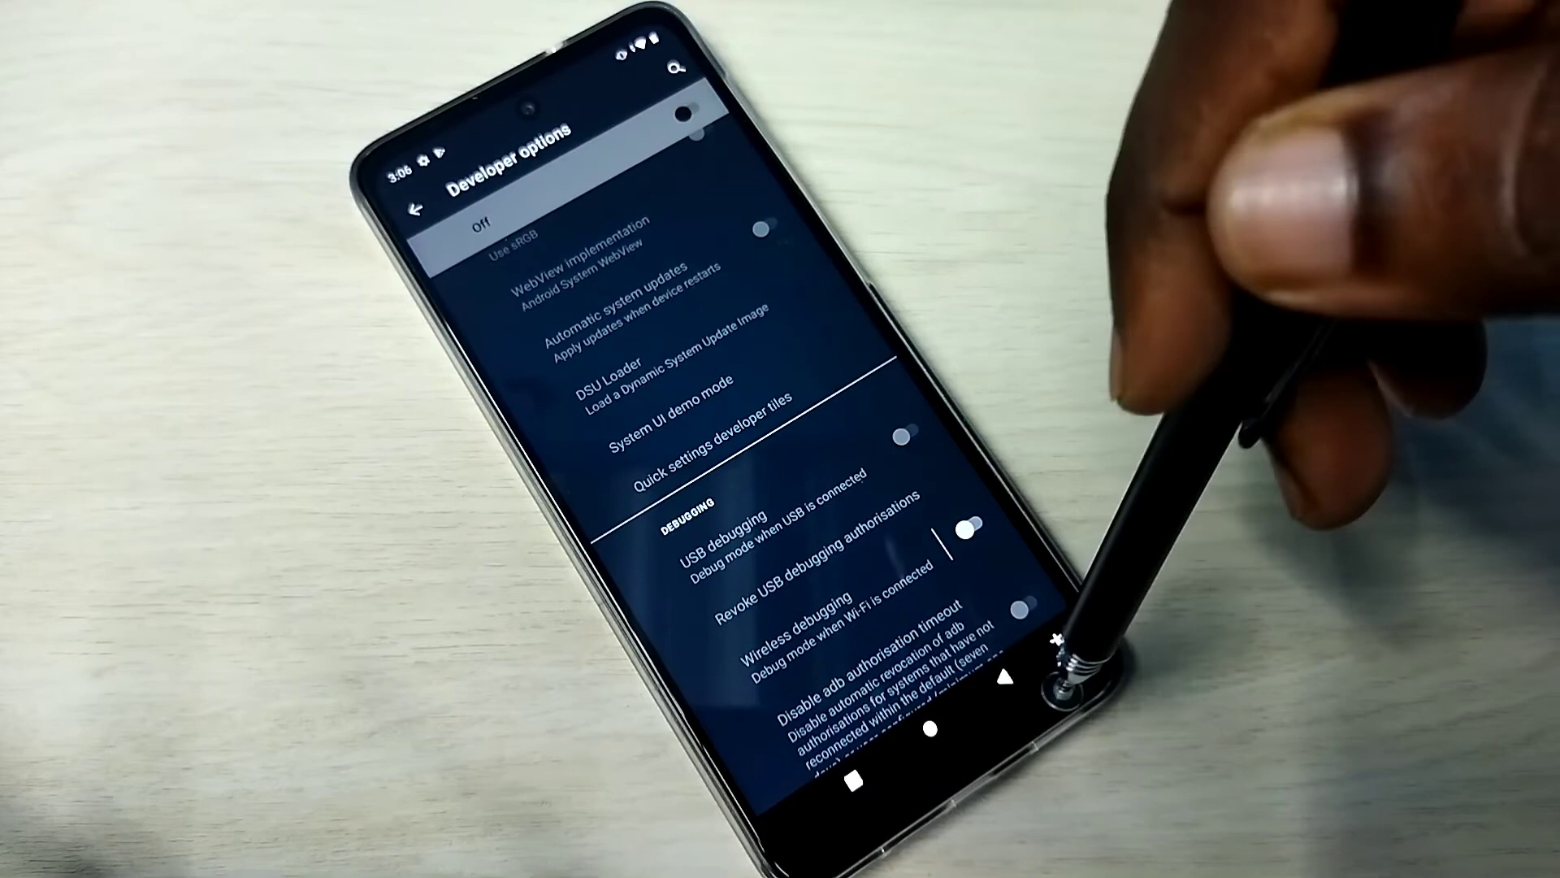
left_click(417, 205)
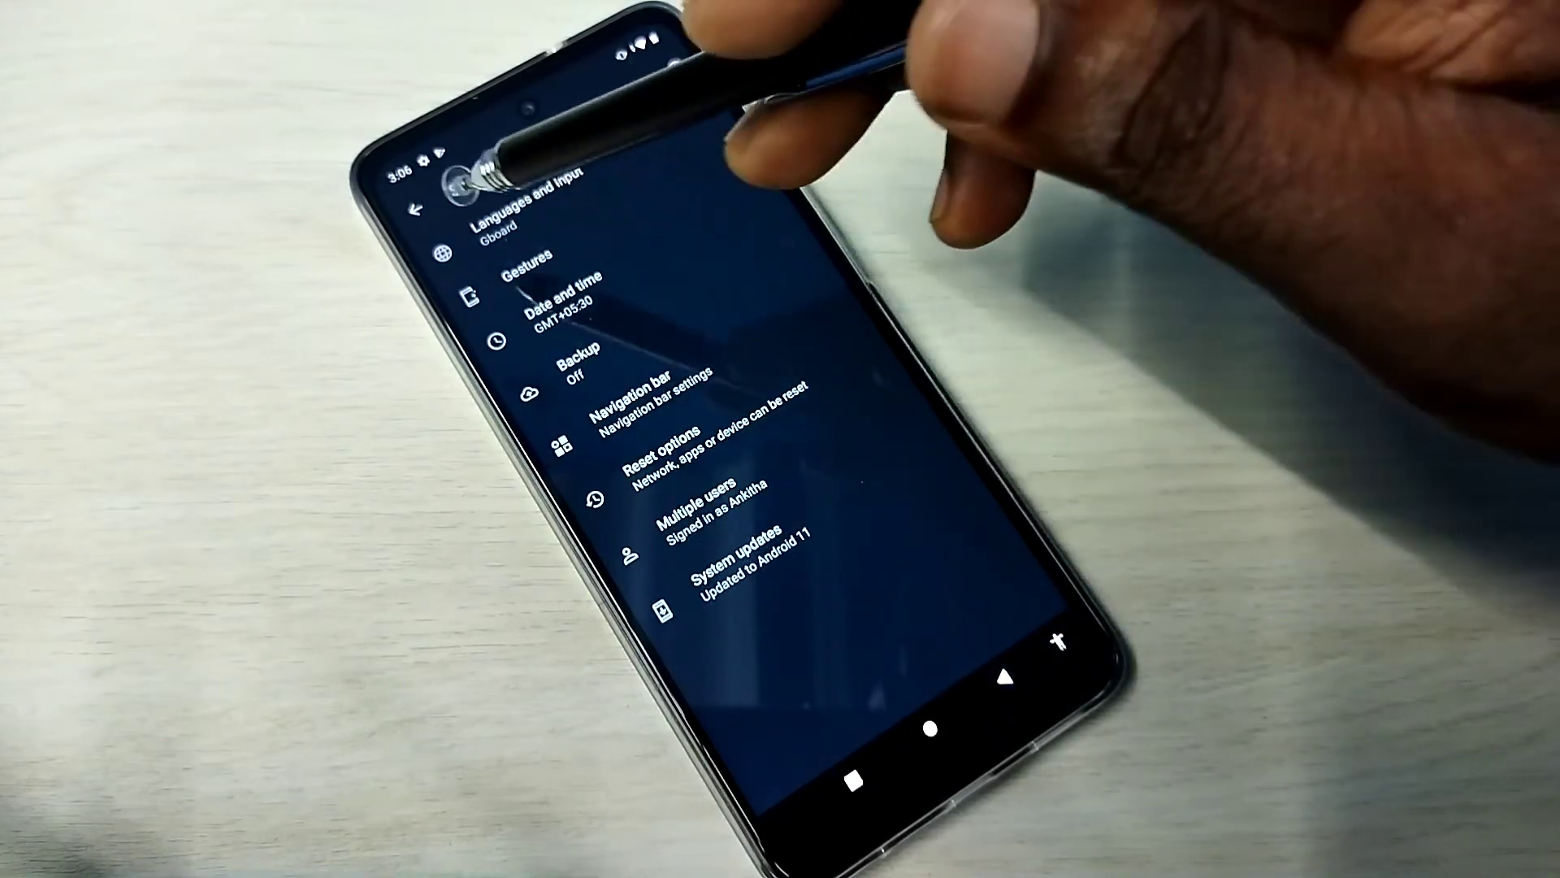